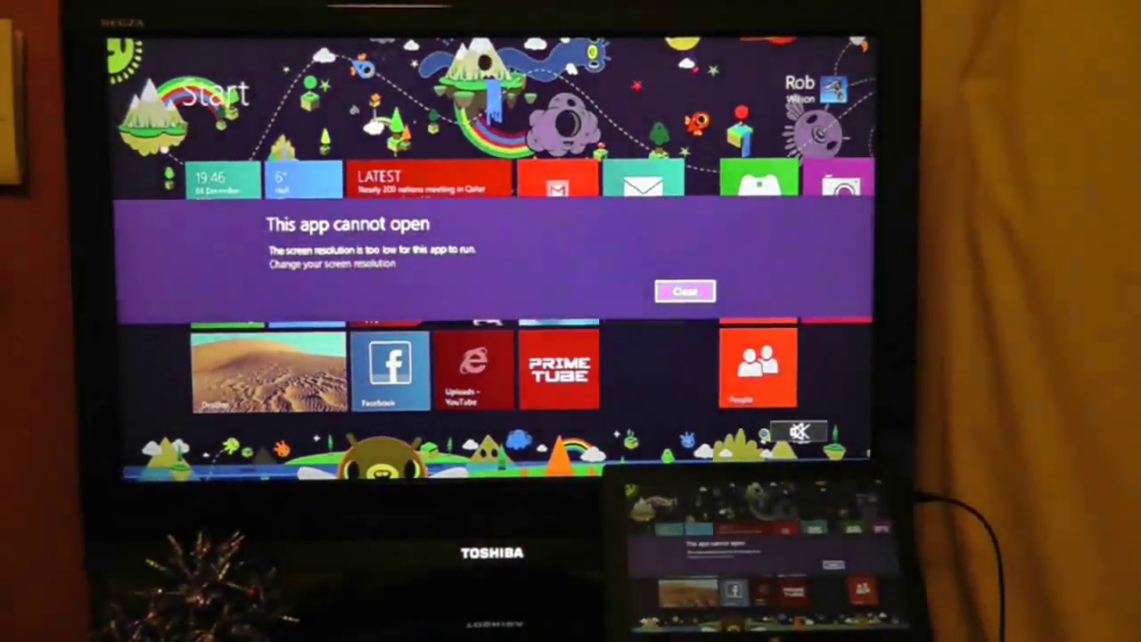
- Dismiss the 'This app cannot open' error and bring up Screen Resolution from the desktop
left_click(685, 290)
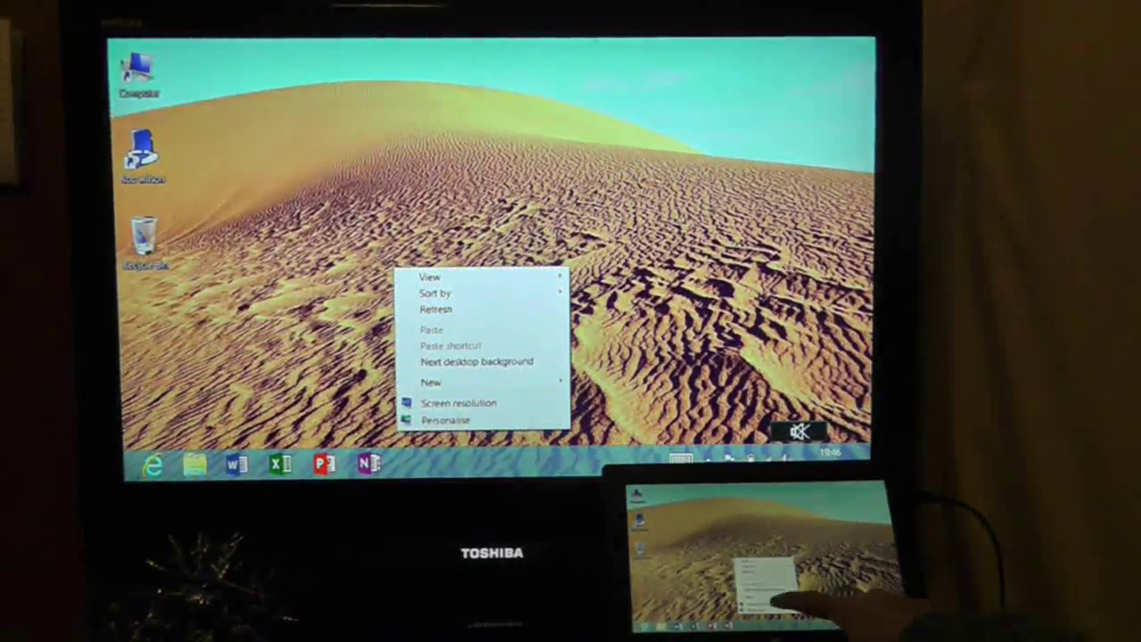
left_click(456, 403)
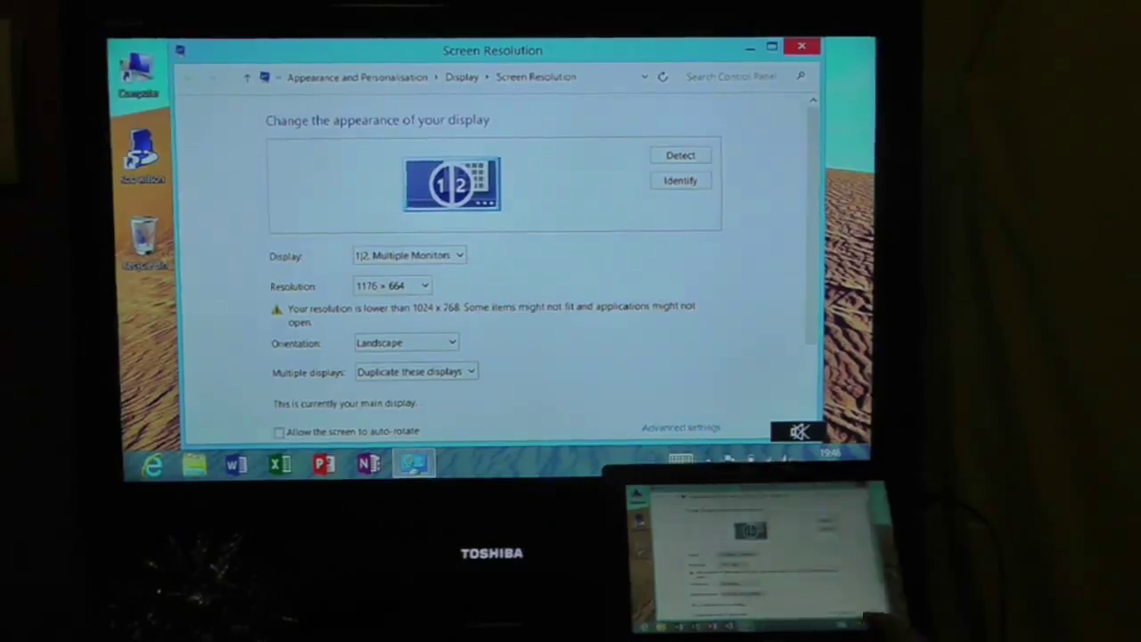
- Bring up the NVIDIA Tegra 3 adapter properties via Advanced settings
left_click(674, 428)
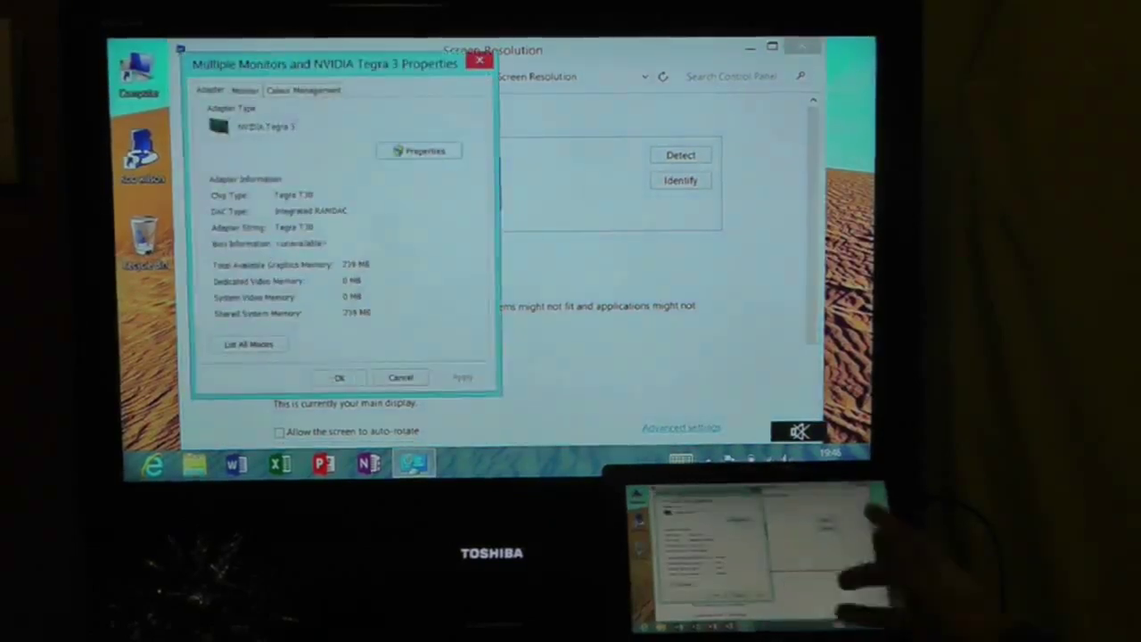
left_click(248, 342)
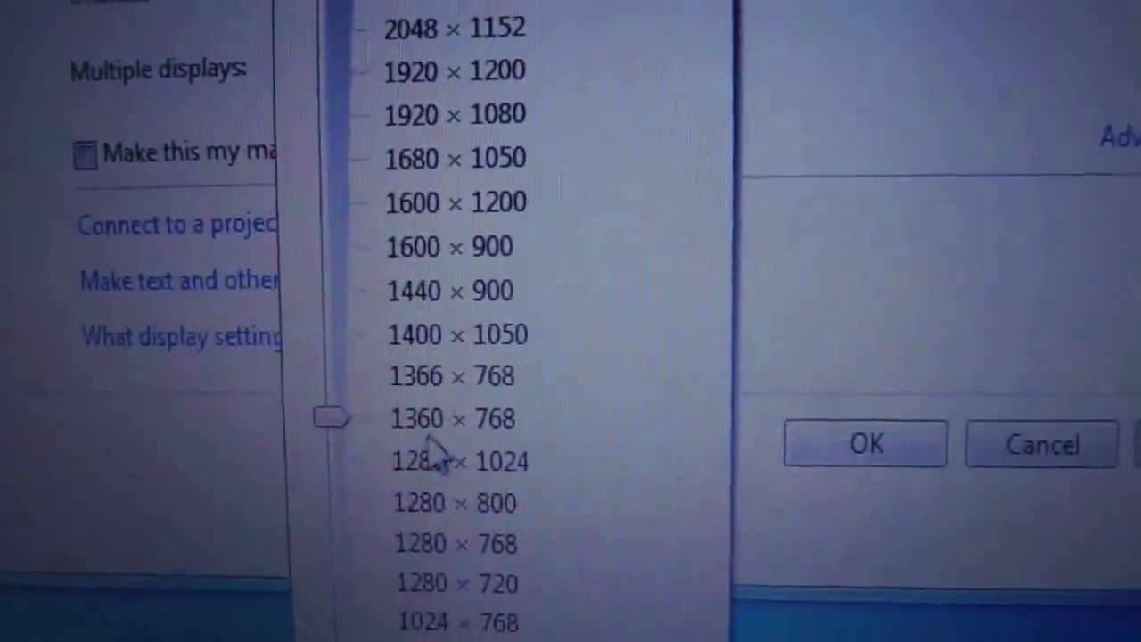
- Choose 1360 × 768 in the Resolution dropdown
left_click(448, 419)
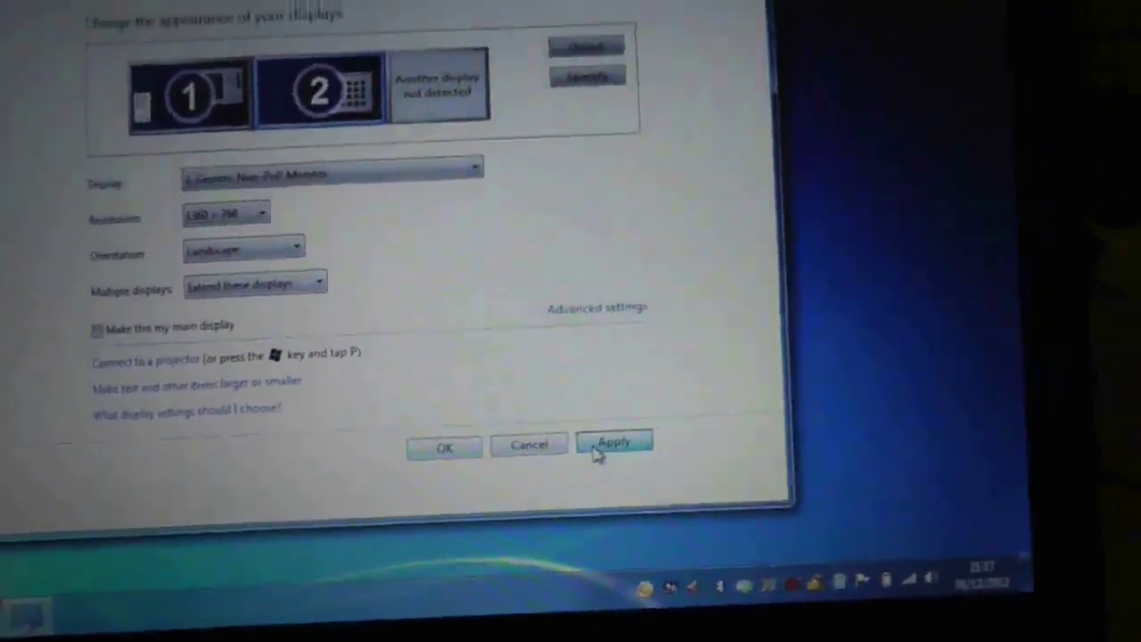